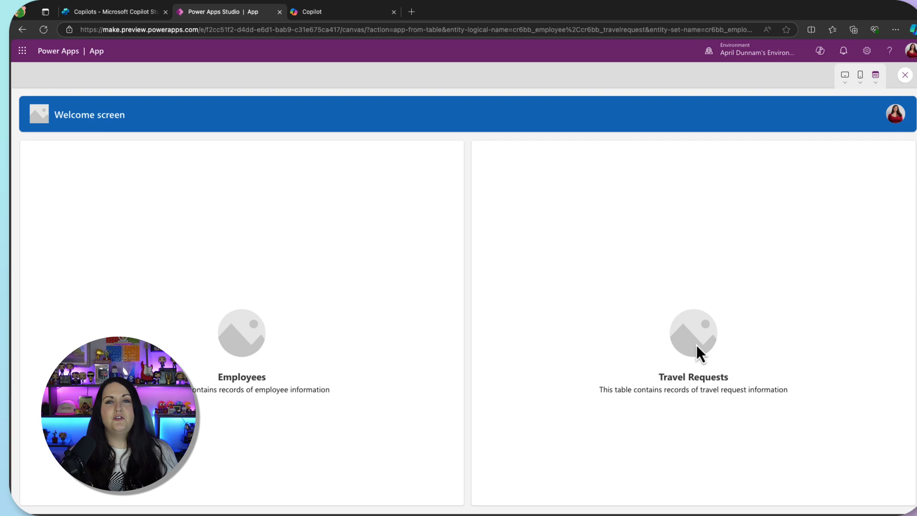
Review the fdfd travel request to Austin, TX, then switch to the Copilot Studio copilots list.
click(693, 333)
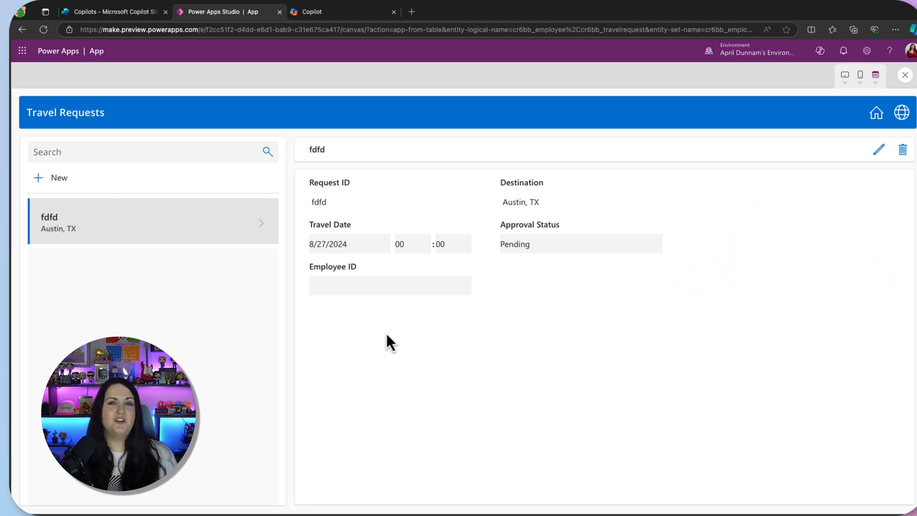
mouse_move(347, 300)
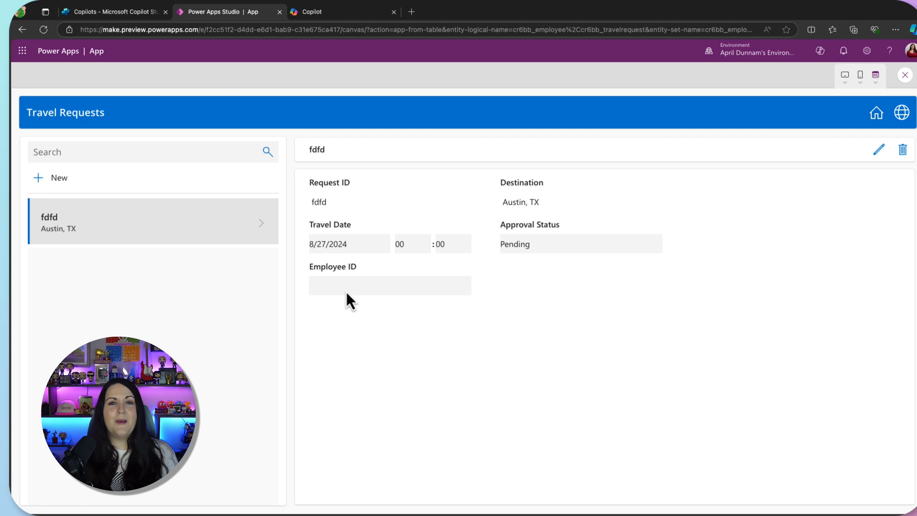
click(110, 12)
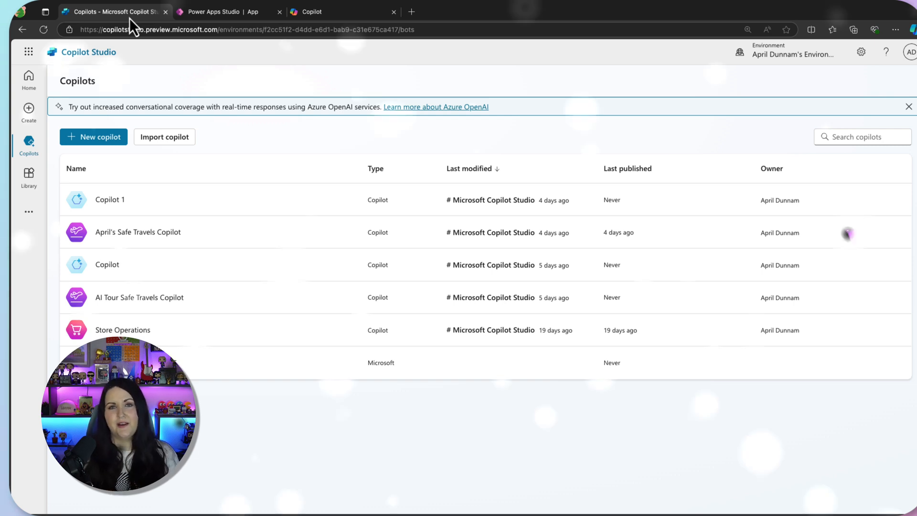
From the home page, start a copilot from the Safe Travels template and review its prefilled instructions and knowledge.
click(28, 79)
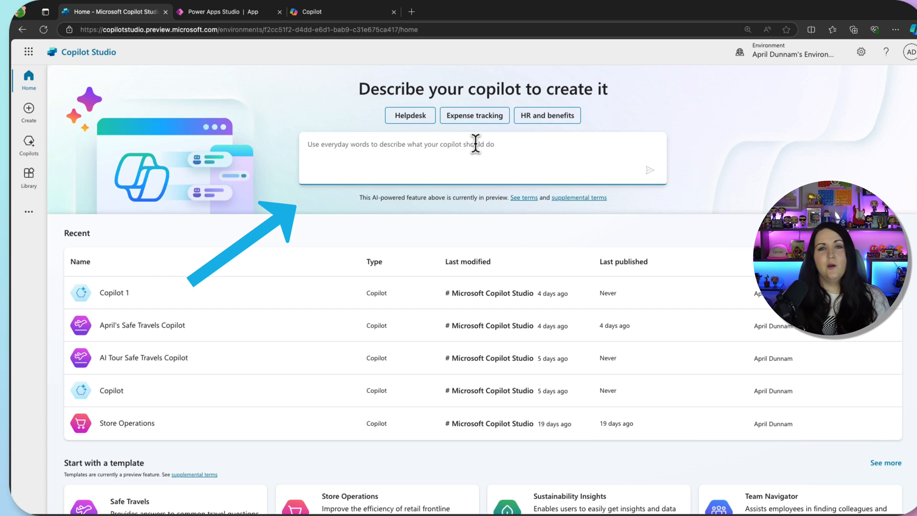
scroll(down, 3)
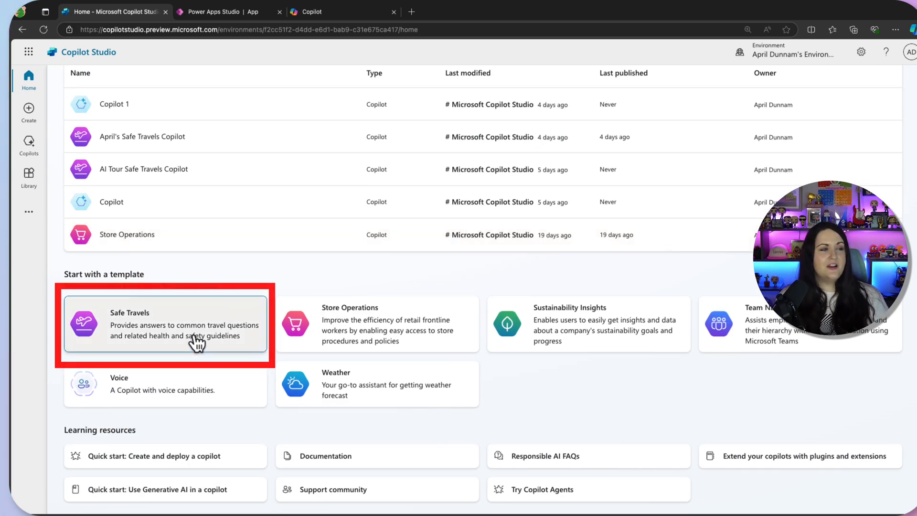
click(165, 324)
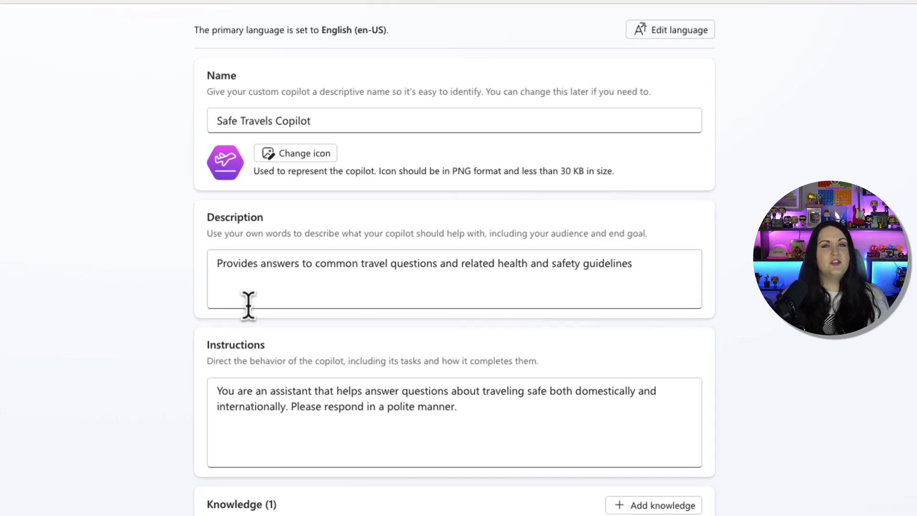
scroll(down, 3)
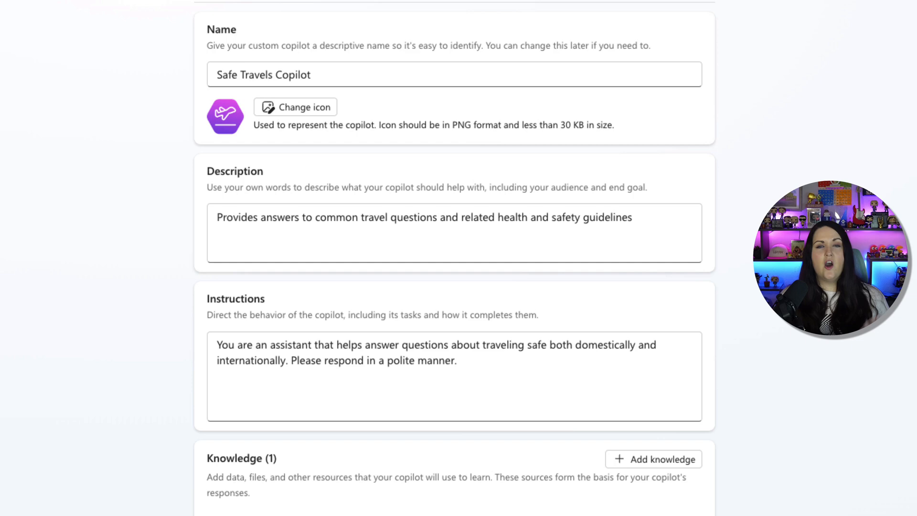
scroll(down, 3)
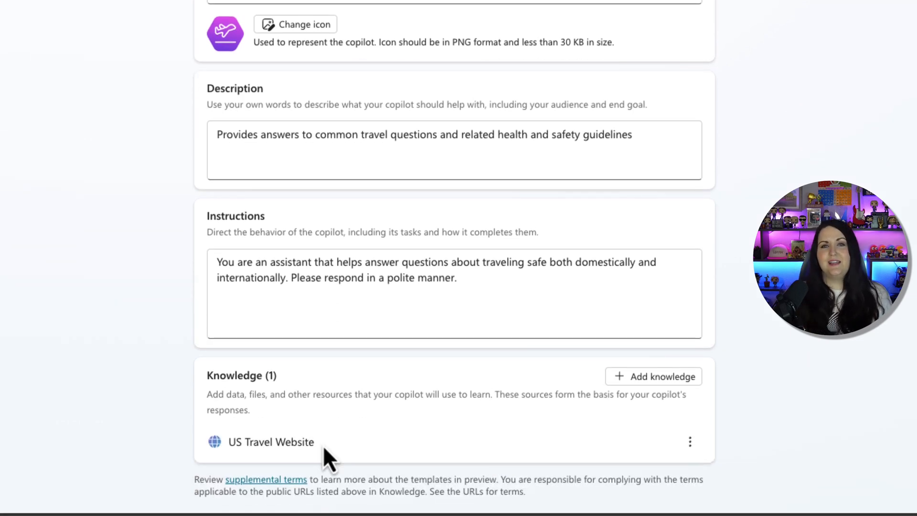
Add the travel-europe.europa.eu site as a public website knowledge source.
click(653, 376)
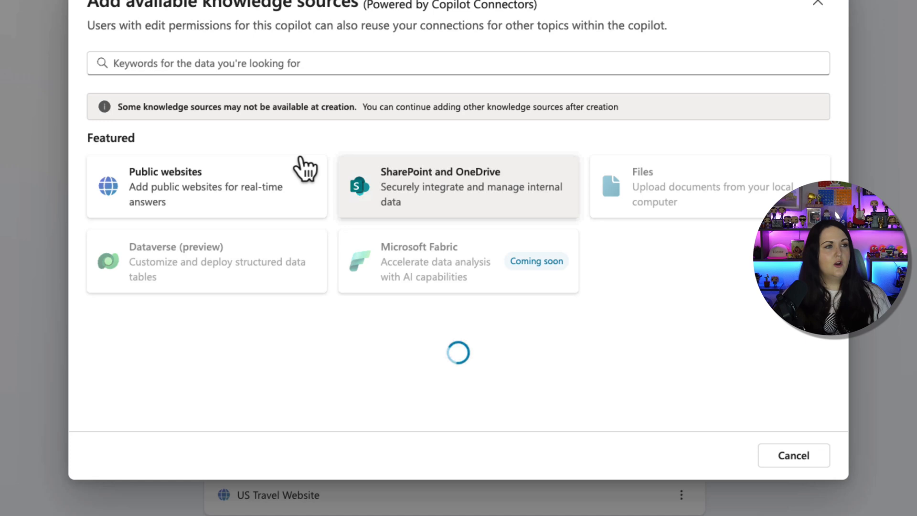
click(166, 186)
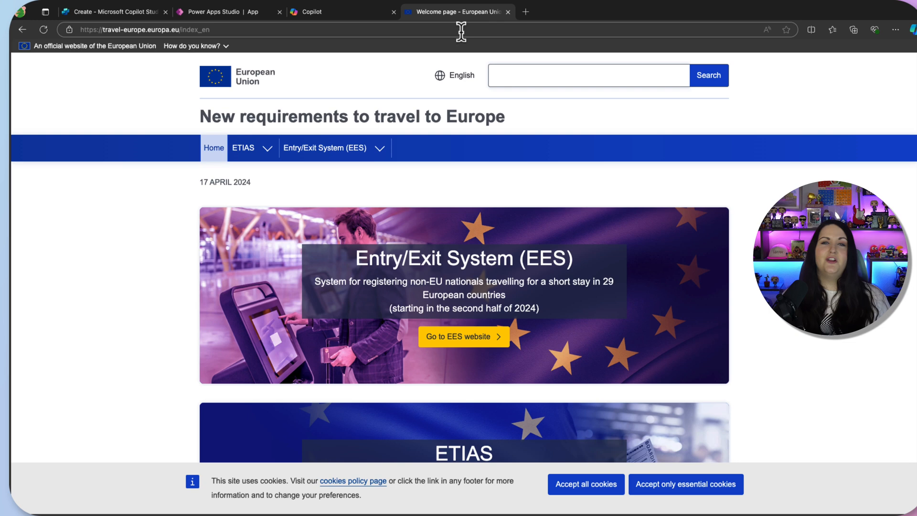
click(144, 30)
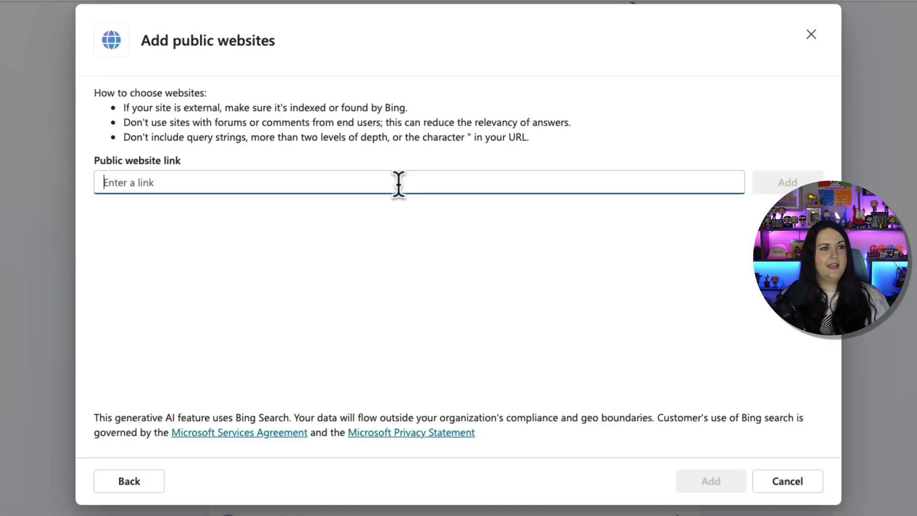
click(787, 182)
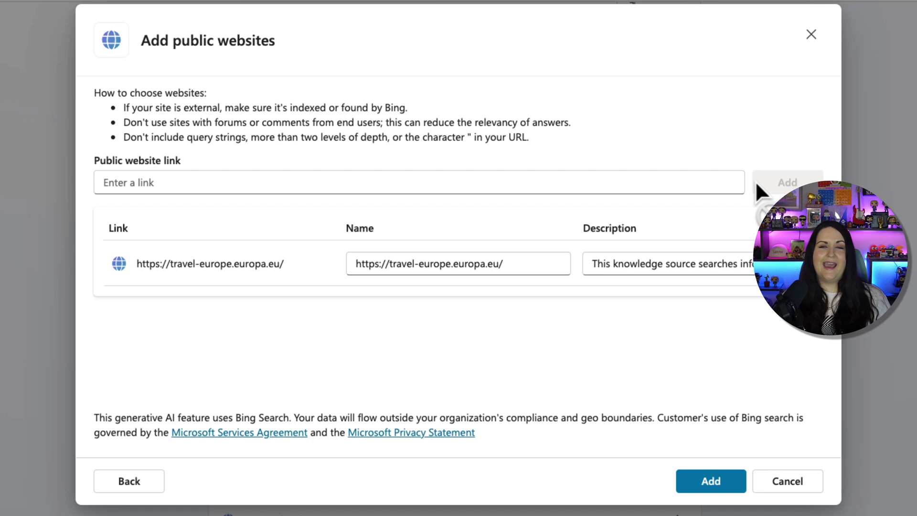
mouse_move(754, 207)
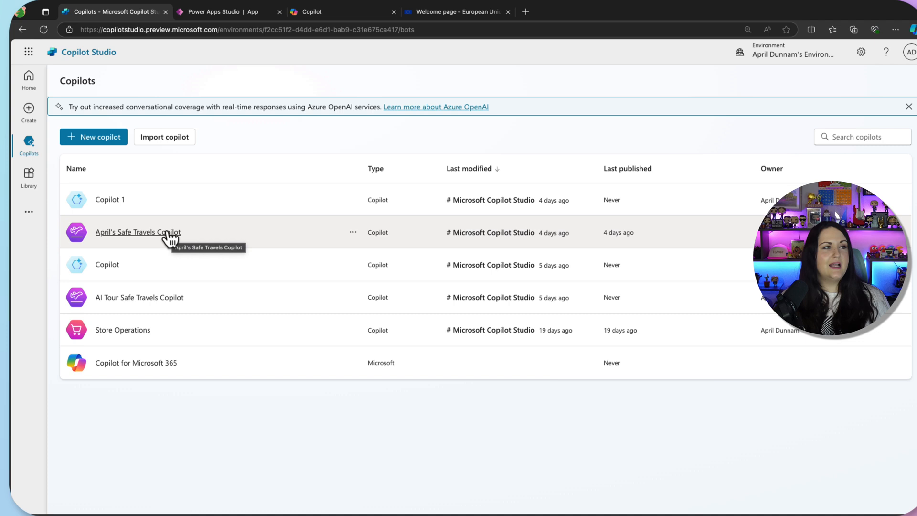
Ask April's Safe Travels Copilot in the test chat for US-to-Europe travel guidelines.
click(138, 231)
text(what are the travel guidelines for someone traveling from the US to Europe?)
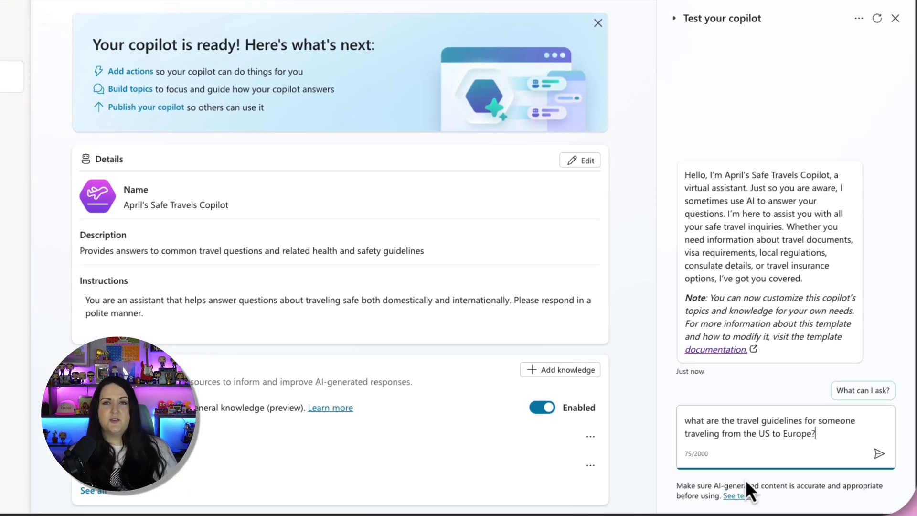
click(879, 453)
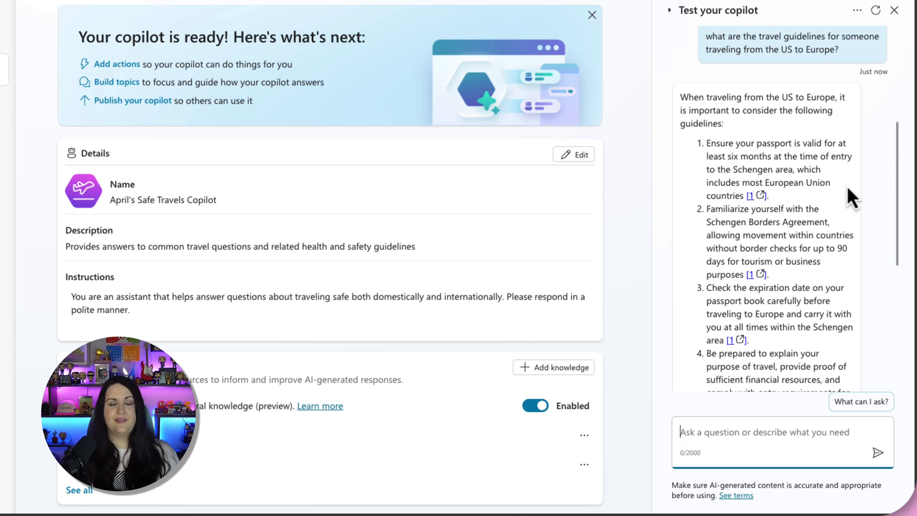
mouse_move(847, 184)
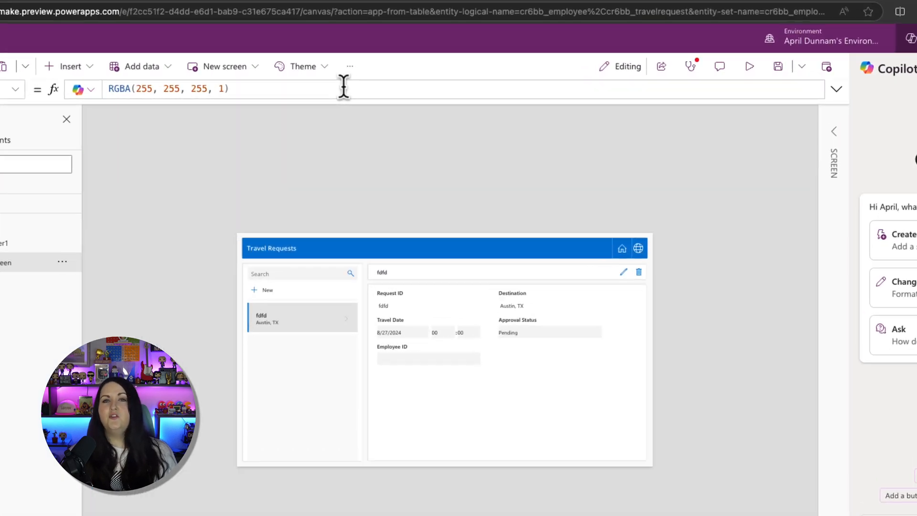
In app Settings > Copilot, connect April's Safe Travels Copilot and close the settings.
click(349, 65)
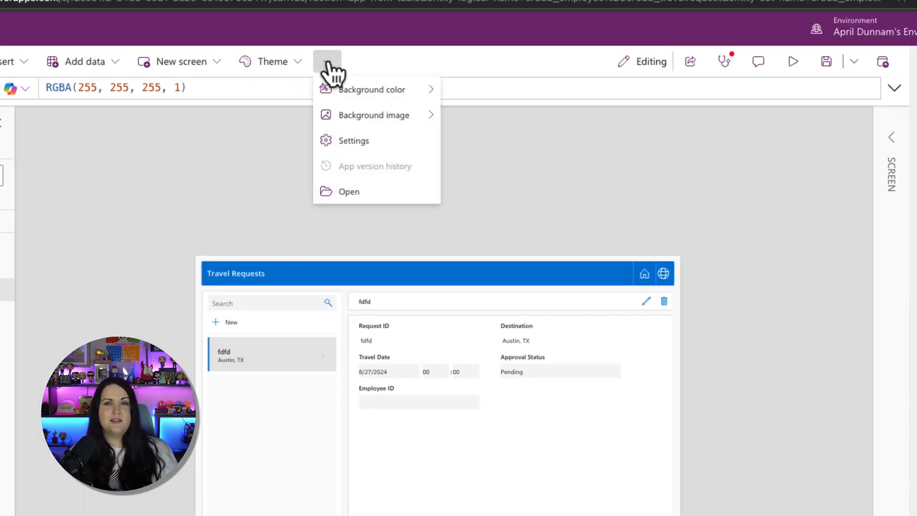
click(353, 141)
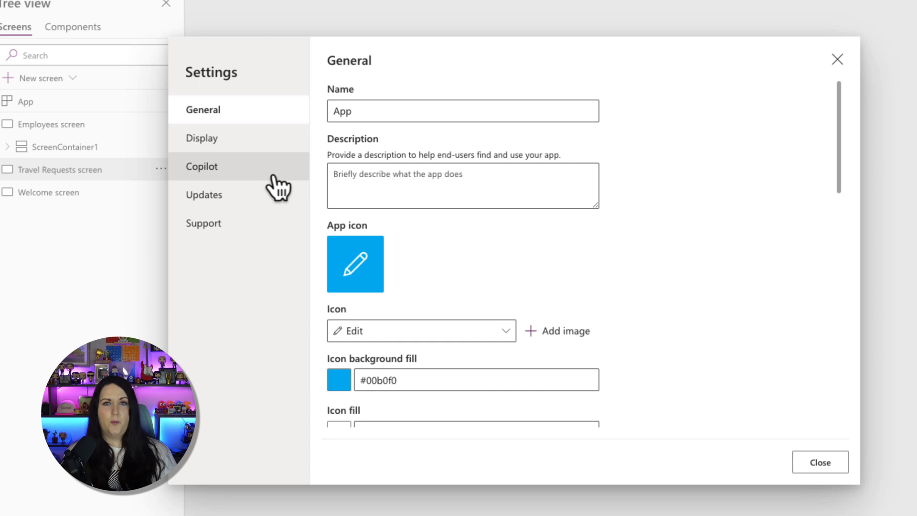
click(201, 166)
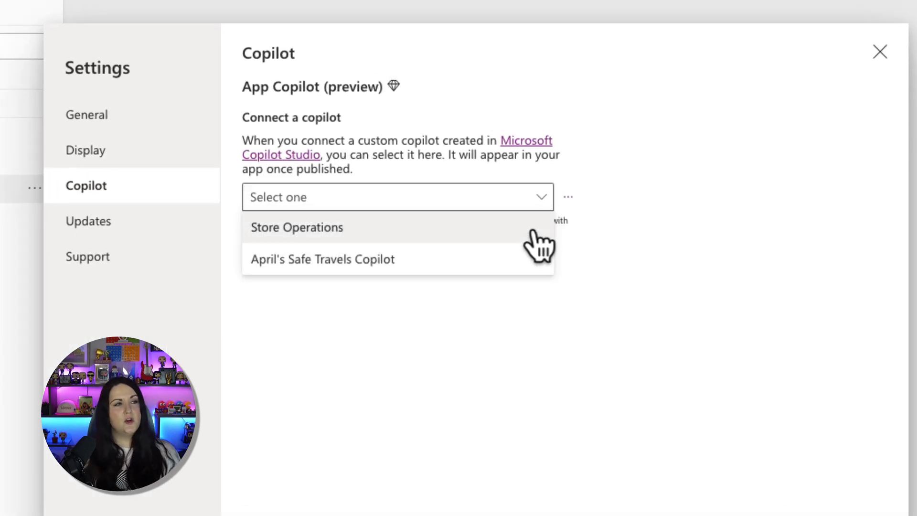
mouse_move(528, 263)
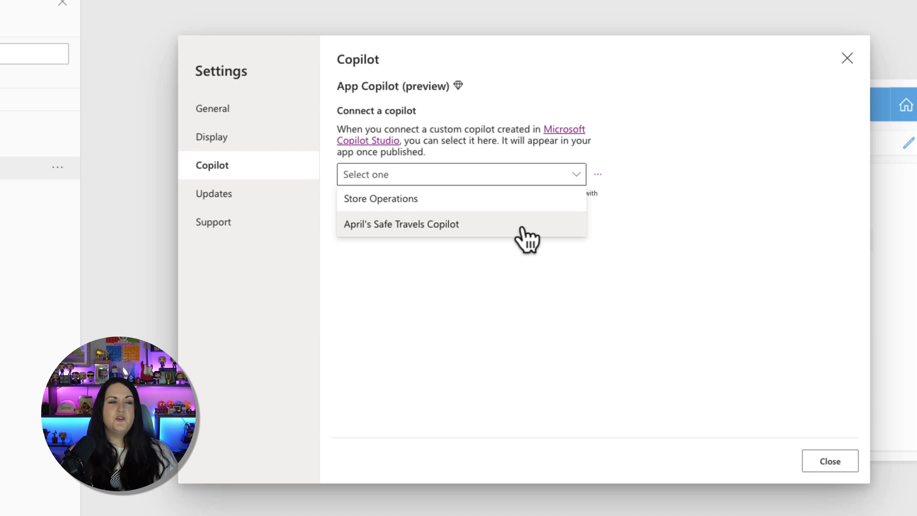
click(402, 223)
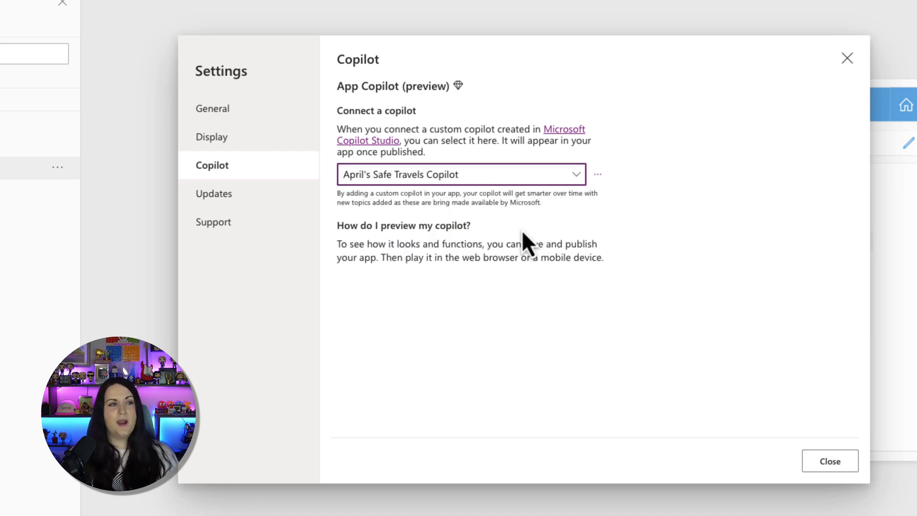
mouse_move(830, 460)
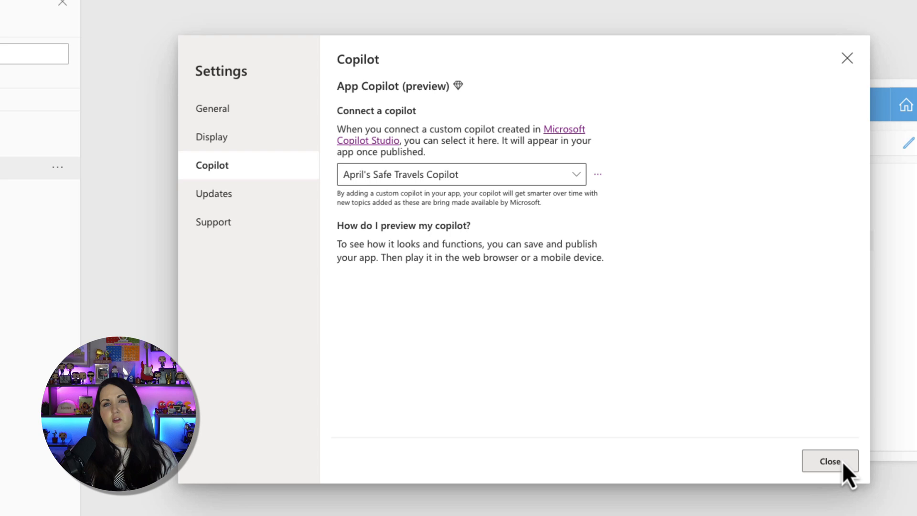
click(829, 461)
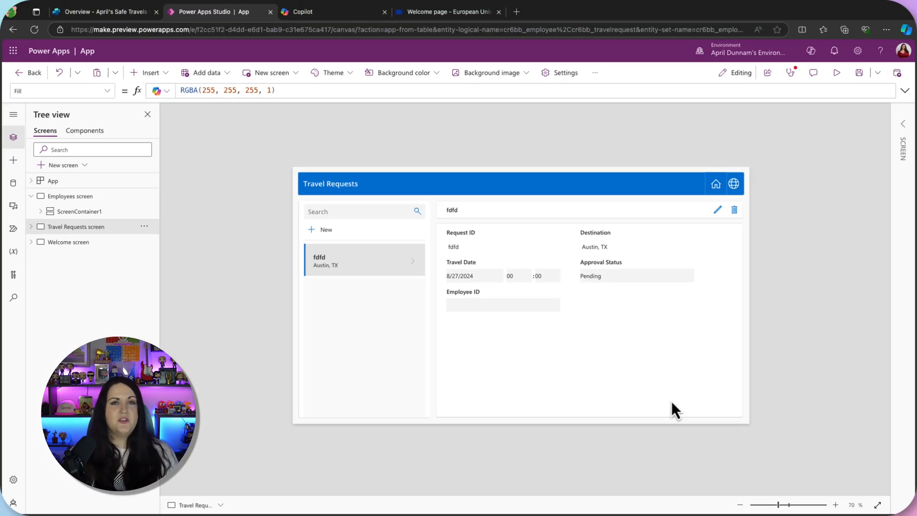
Save the app as 'Travels Apps'.
click(859, 73)
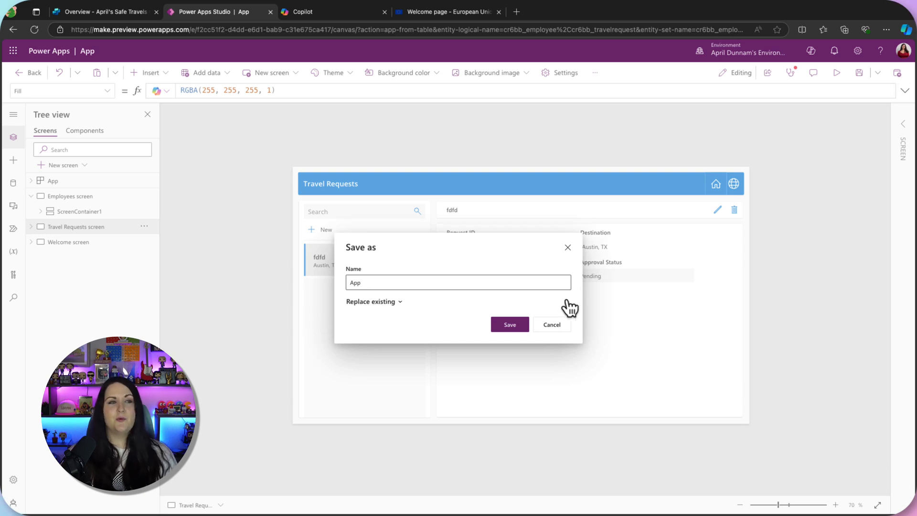
text(Travels Apps)
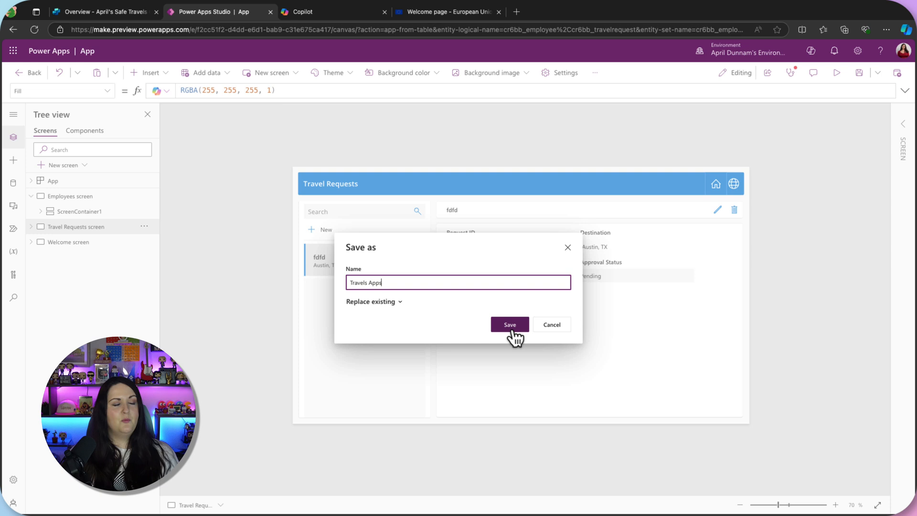
click(509, 325)
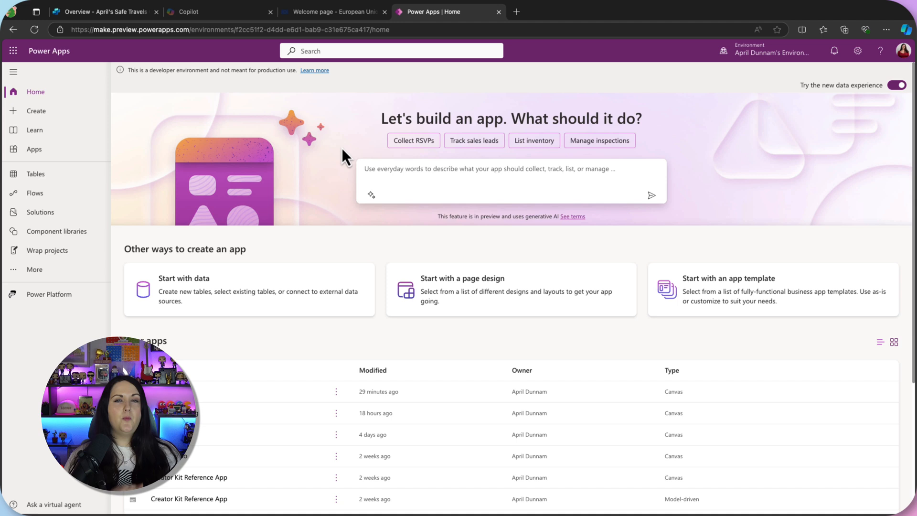
mouse_move(368, 257)
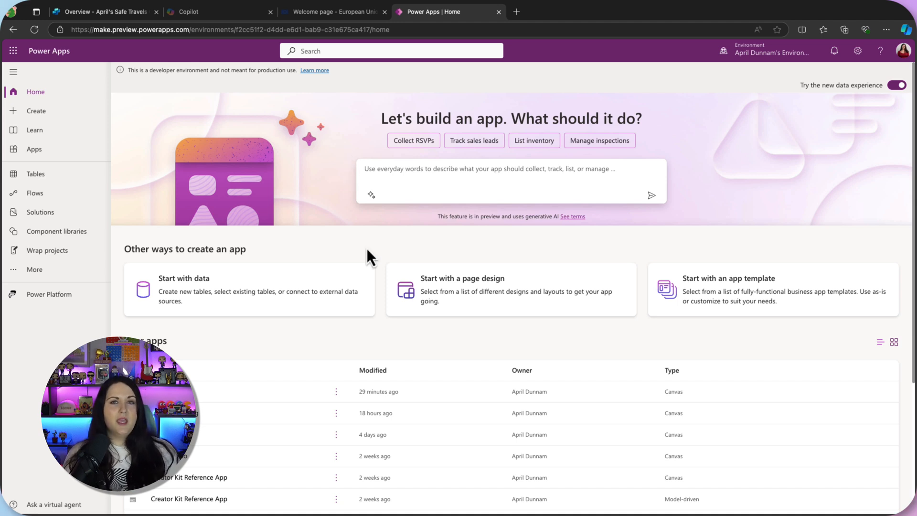
mouse_move(375, 266)
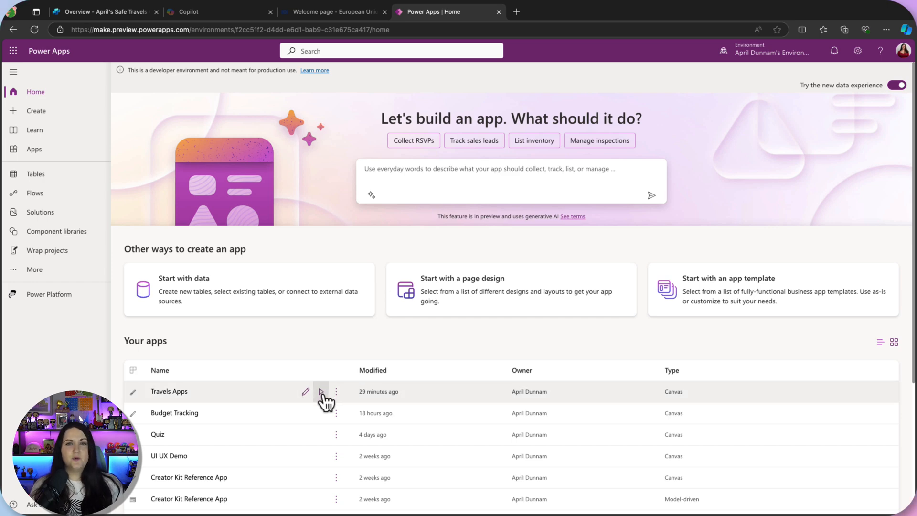
Run Travels Apps from Your apps and open its Copilot chat panel.
click(321, 392)
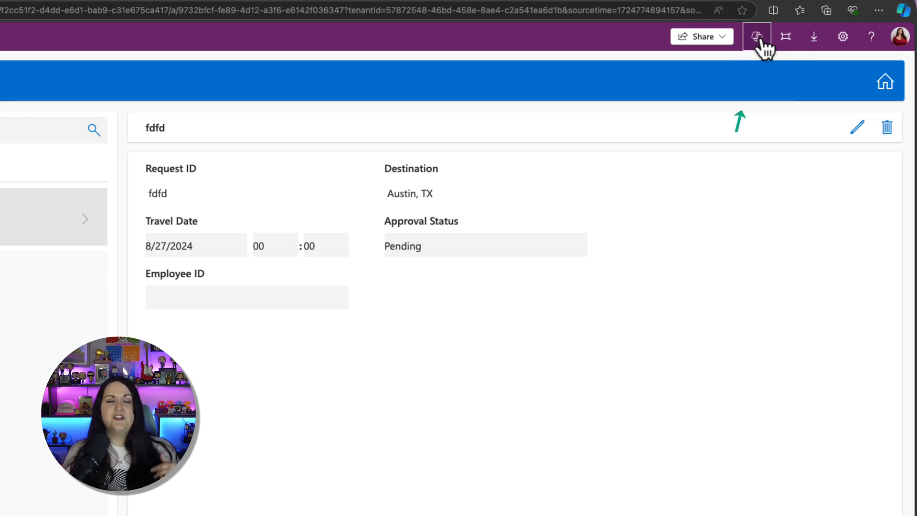
click(756, 36)
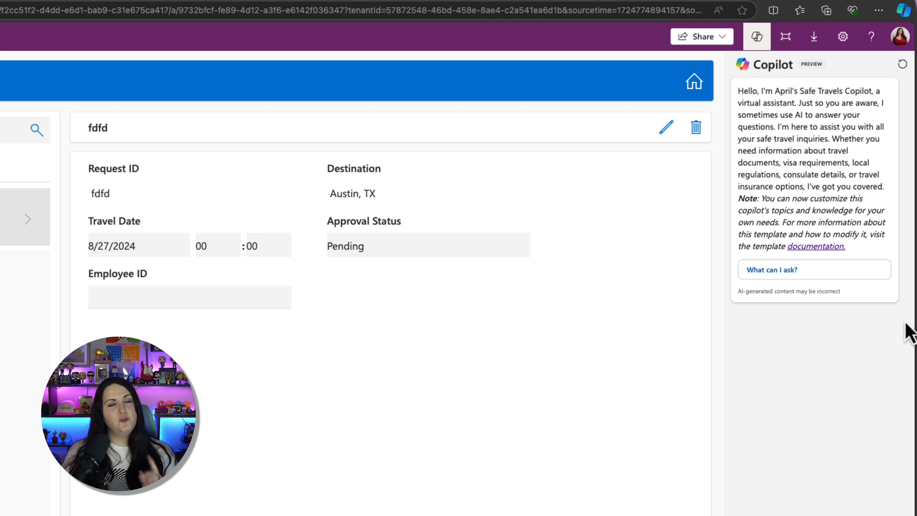
mouse_move(204, 91)
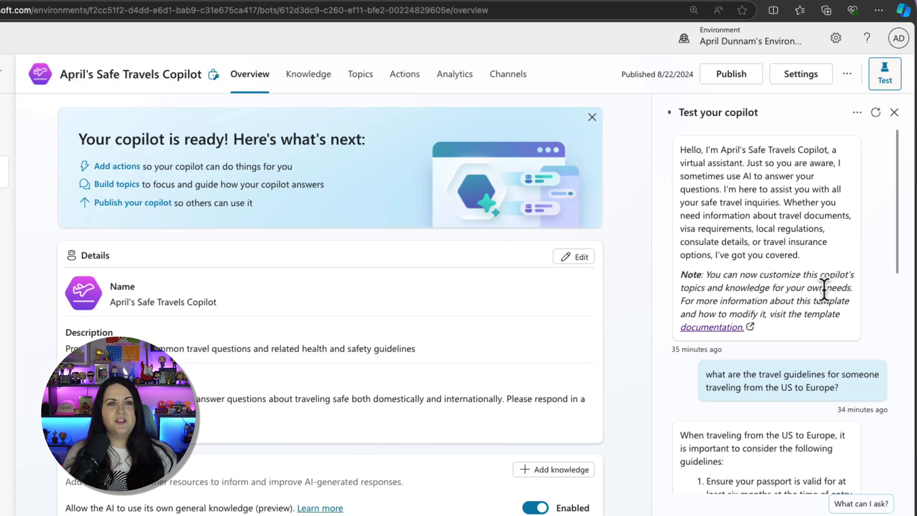
mouse_move(854, 306)
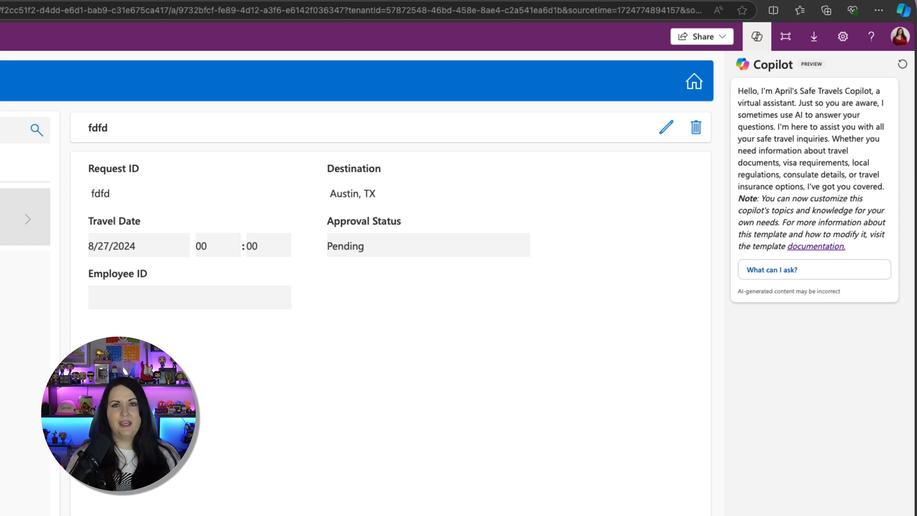
Ask the embedded copilot what the visa policy is, then restart the conversation.
text(W)
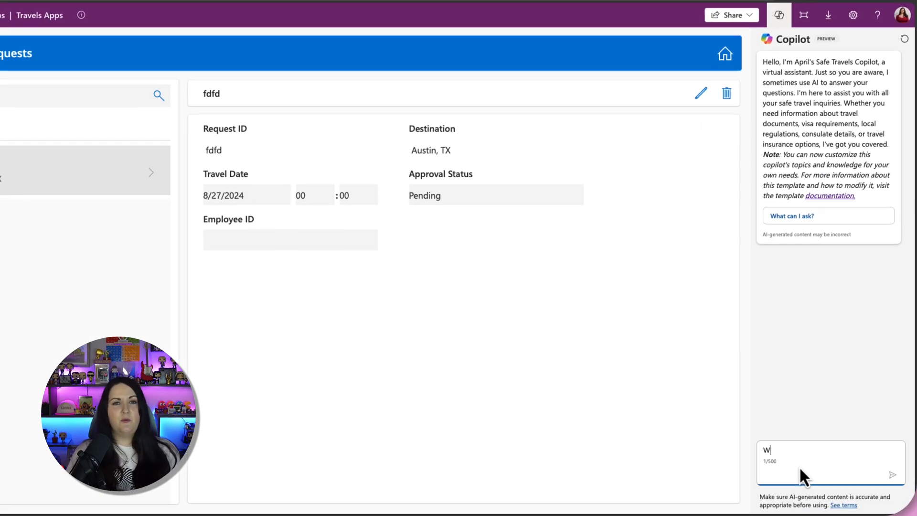
text(hat the visa poli)
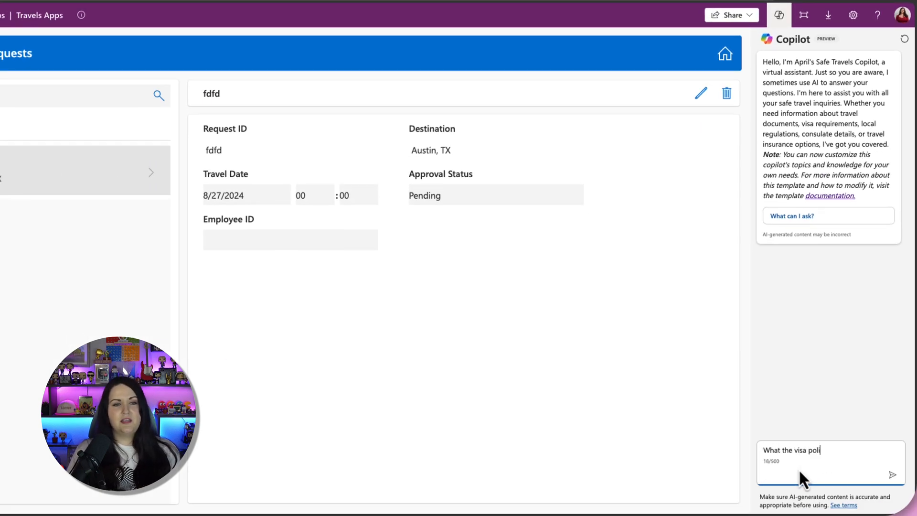
click(891, 474)
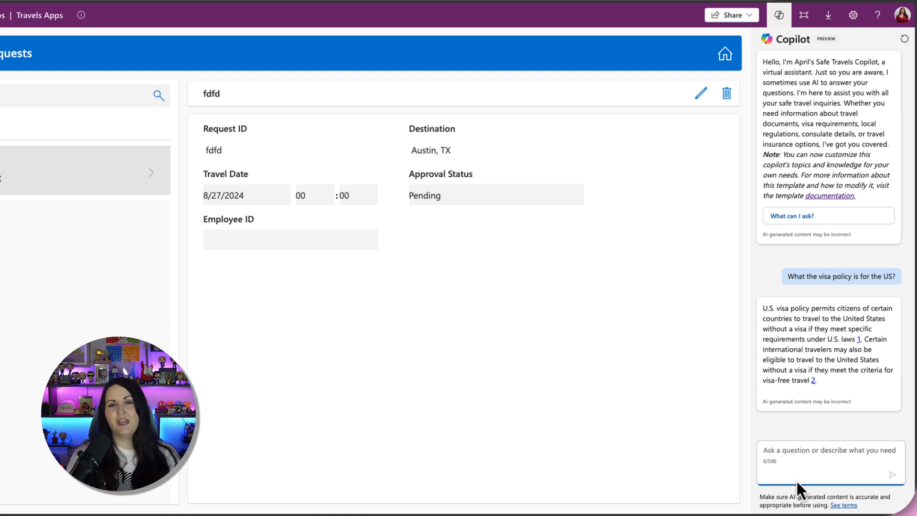
click(778, 14)
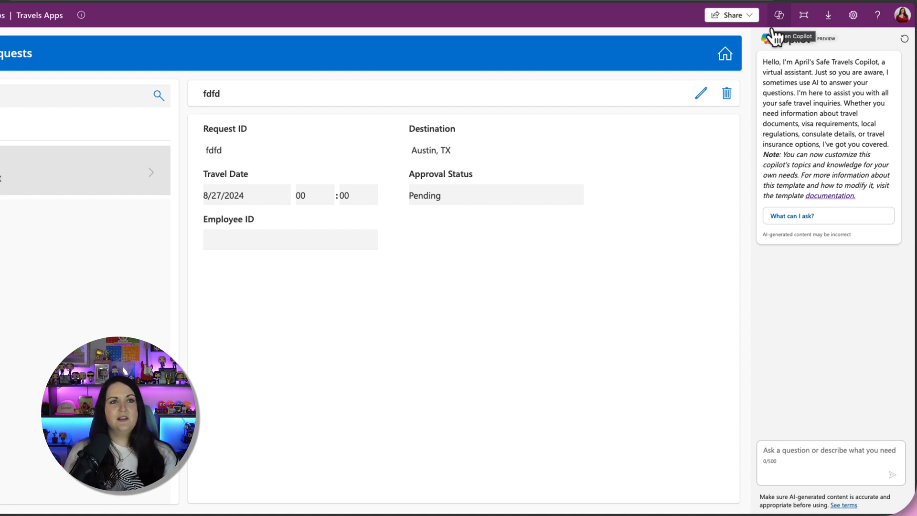
click(778, 15)
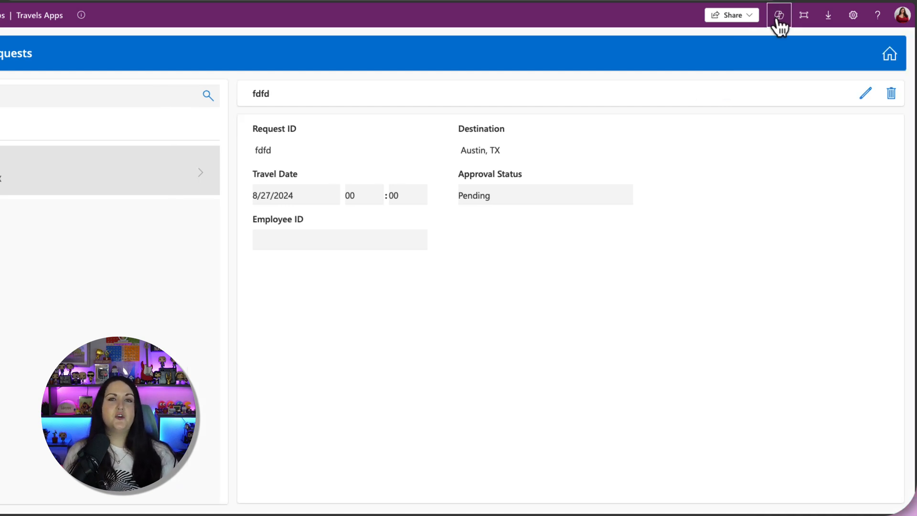
mouse_move(779, 15)
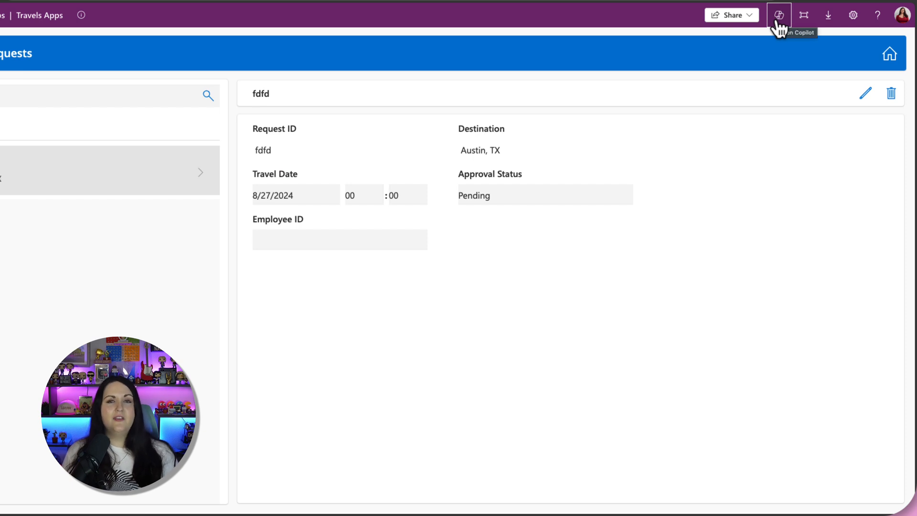
click(779, 14)
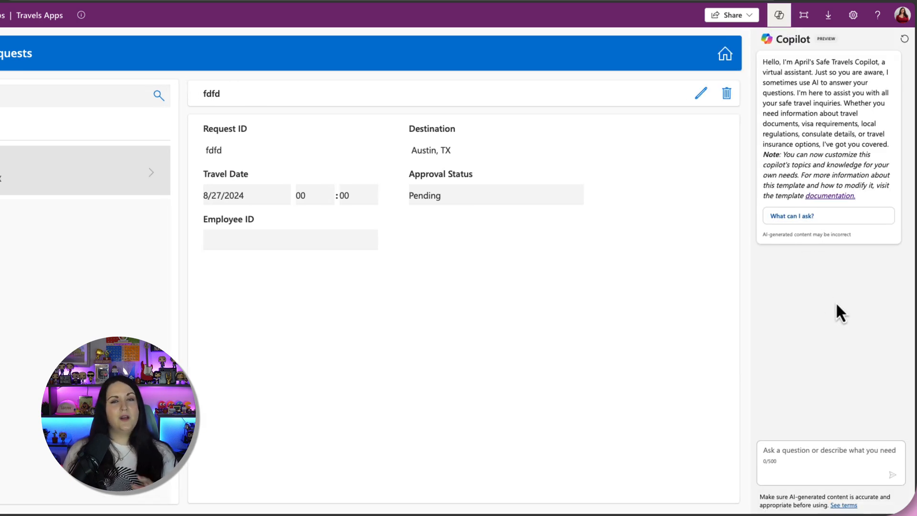